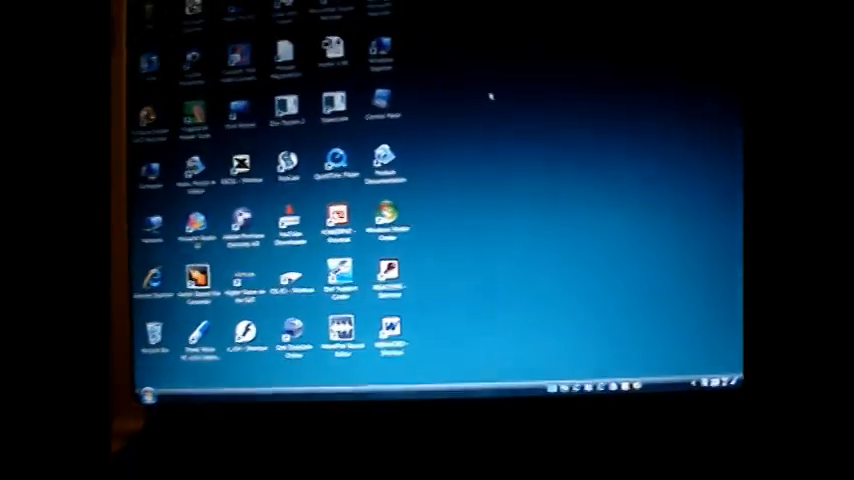
Right-click the empty desktop to show the menu with NVIDIA Control Panel.
right_click(548, 220)
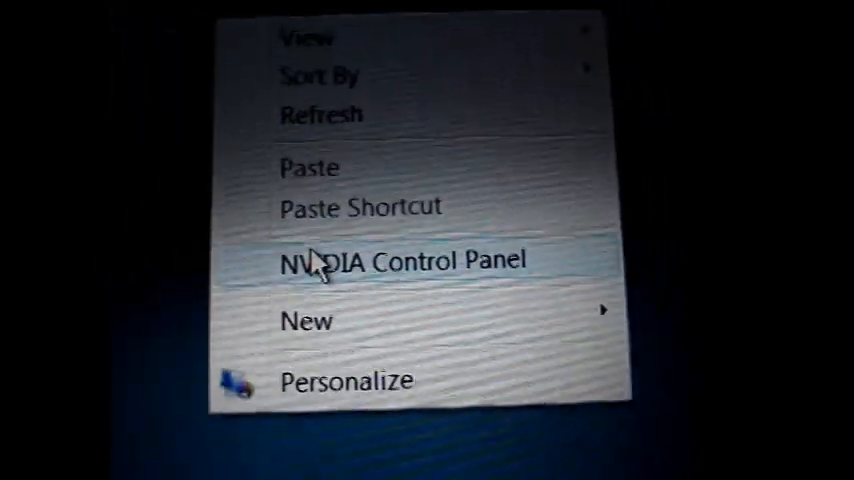
left_click(404, 260)
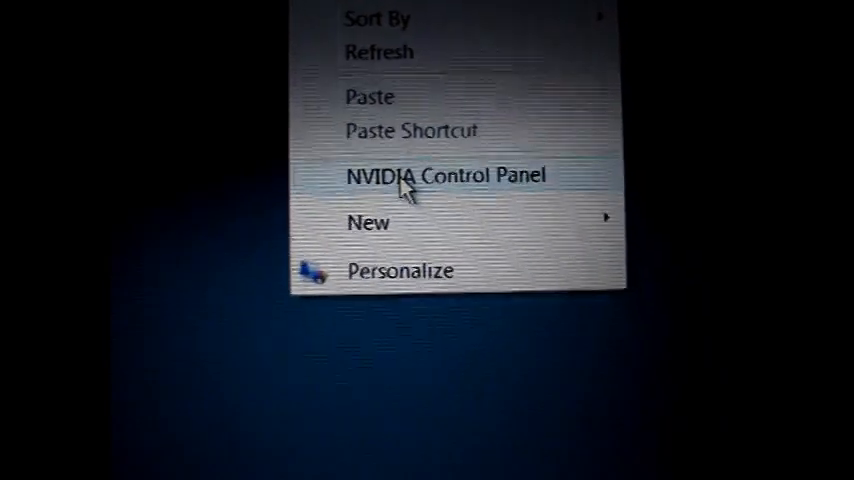
In NVIDIA Control Panel's 'Set up multiple displays' page, apply the nView display mode.
left_click(446, 175)
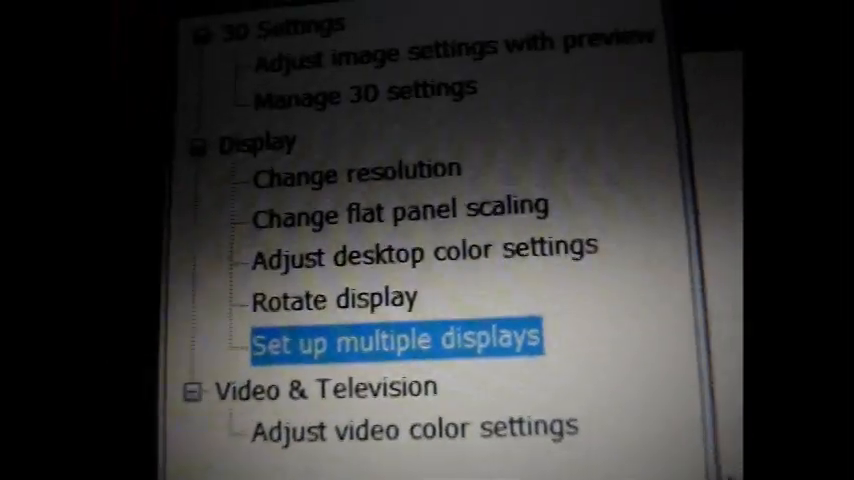
scroll("down", 3)
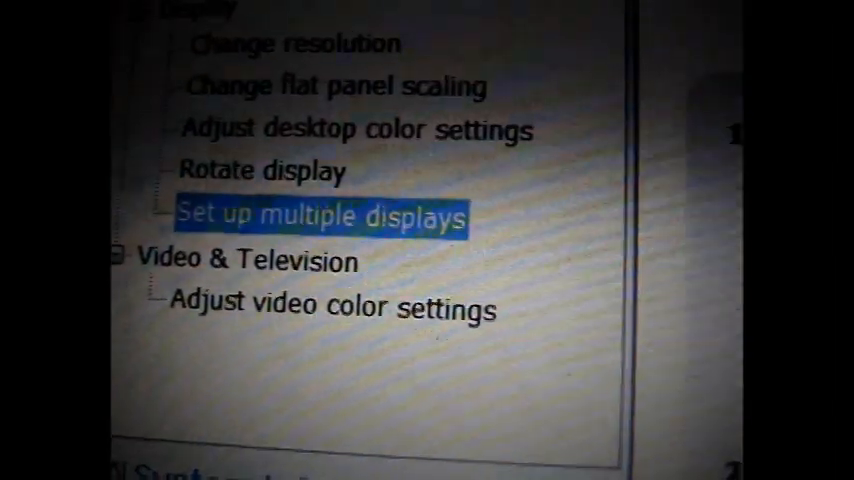
left_click(320, 214)
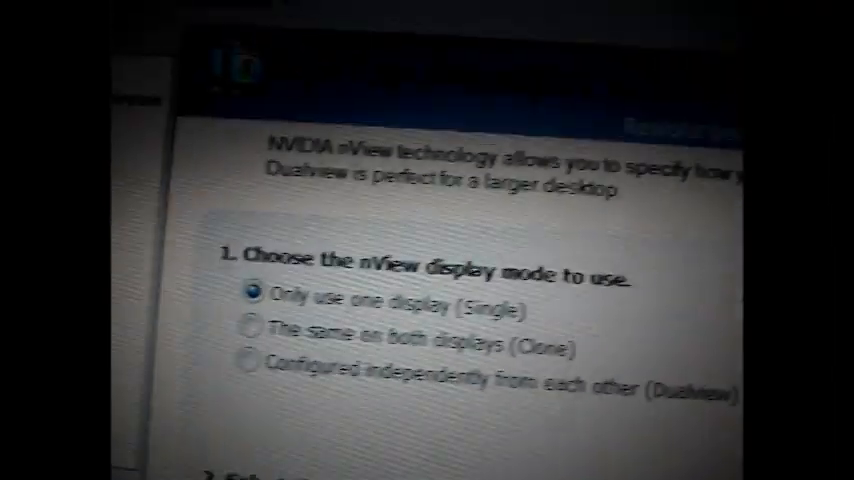
scroll("down", 3)
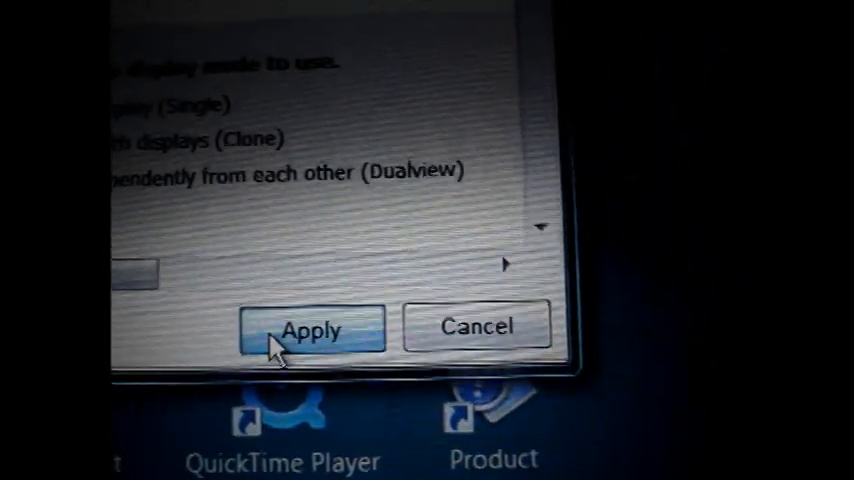
left_click(311, 328)
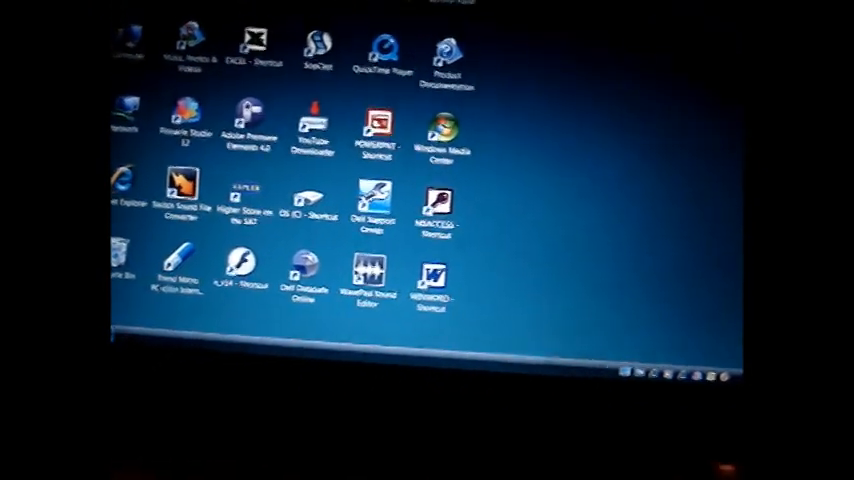
Open Display Settings via the desktop's Personalize page, showing monitor 2 as inactive.
right_click(420, 260)
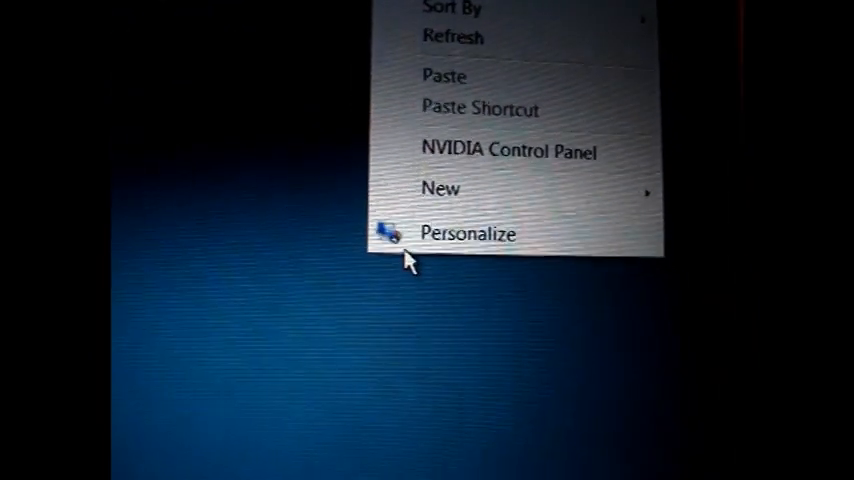
left_click(468, 233)
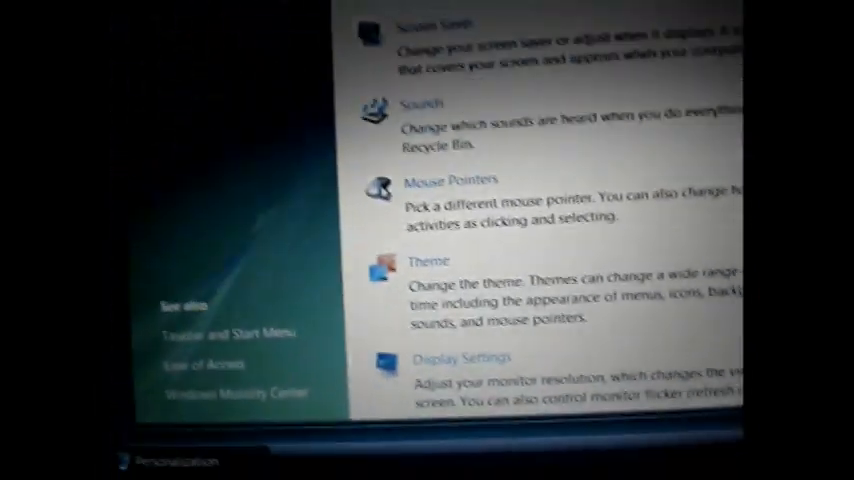
scroll("down", 3)
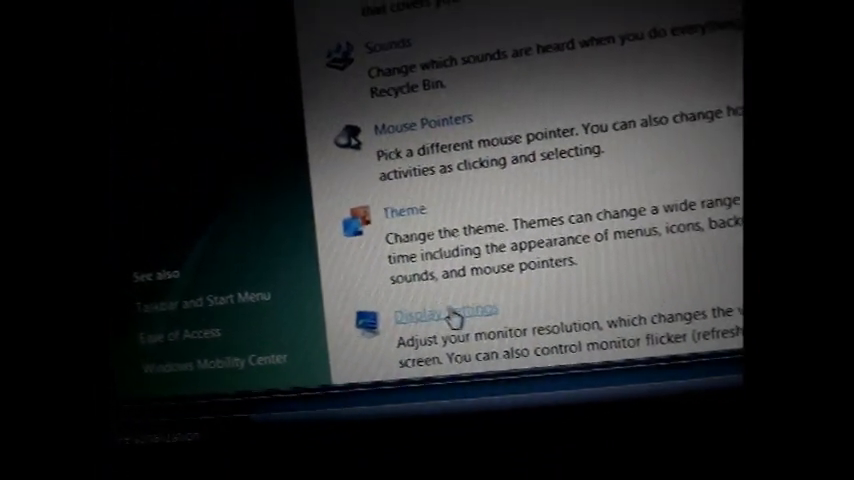
left_click(444, 313)
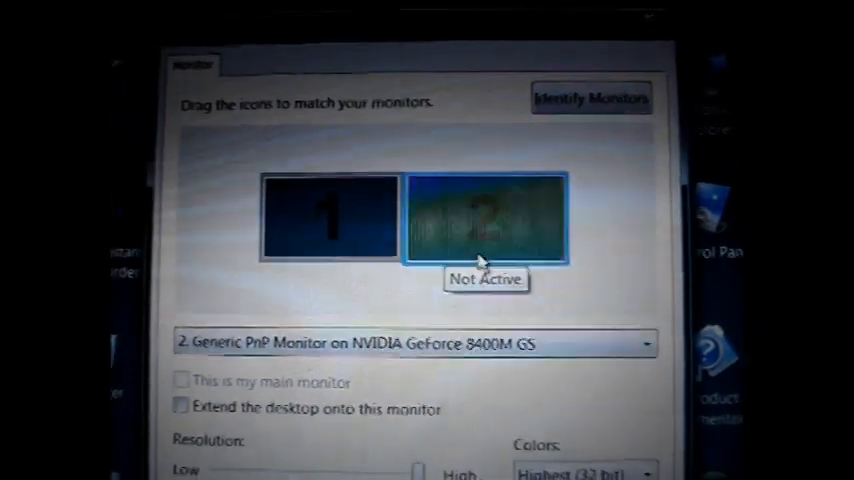
Extend the desktop onto monitor 2 at 1920 by 1080 and confirm with OK.
left_click(330, 215)
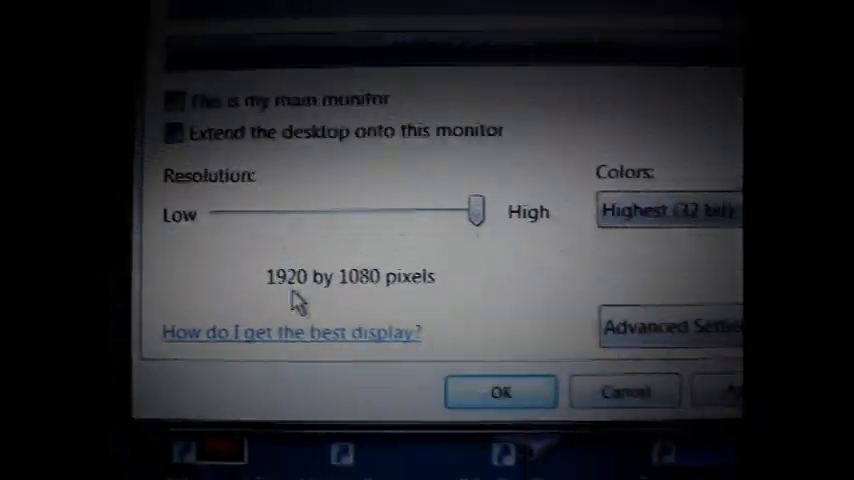
left_click(500, 392)
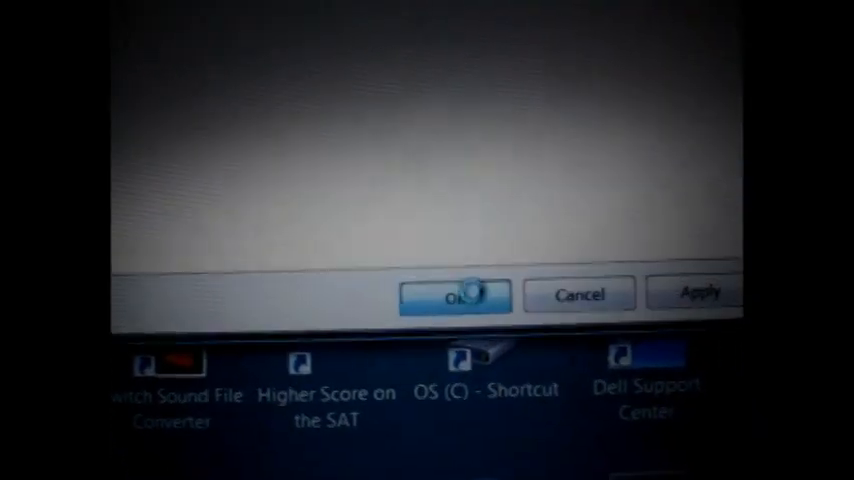
left_click(456, 295)
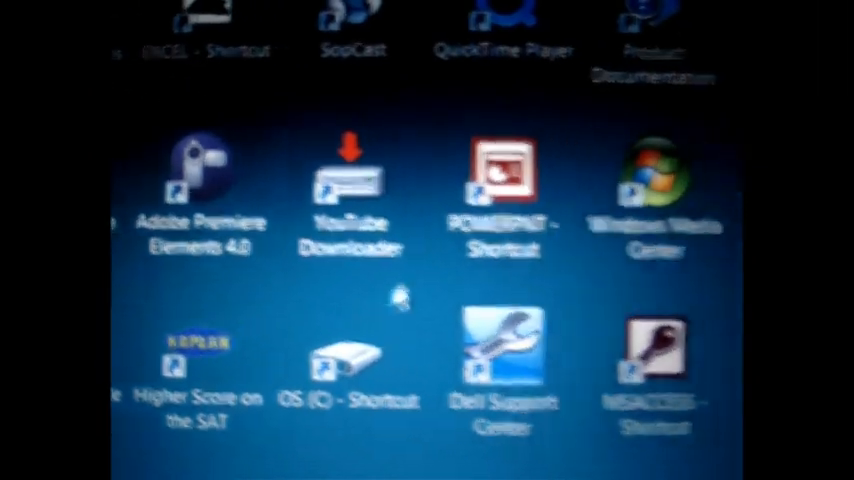